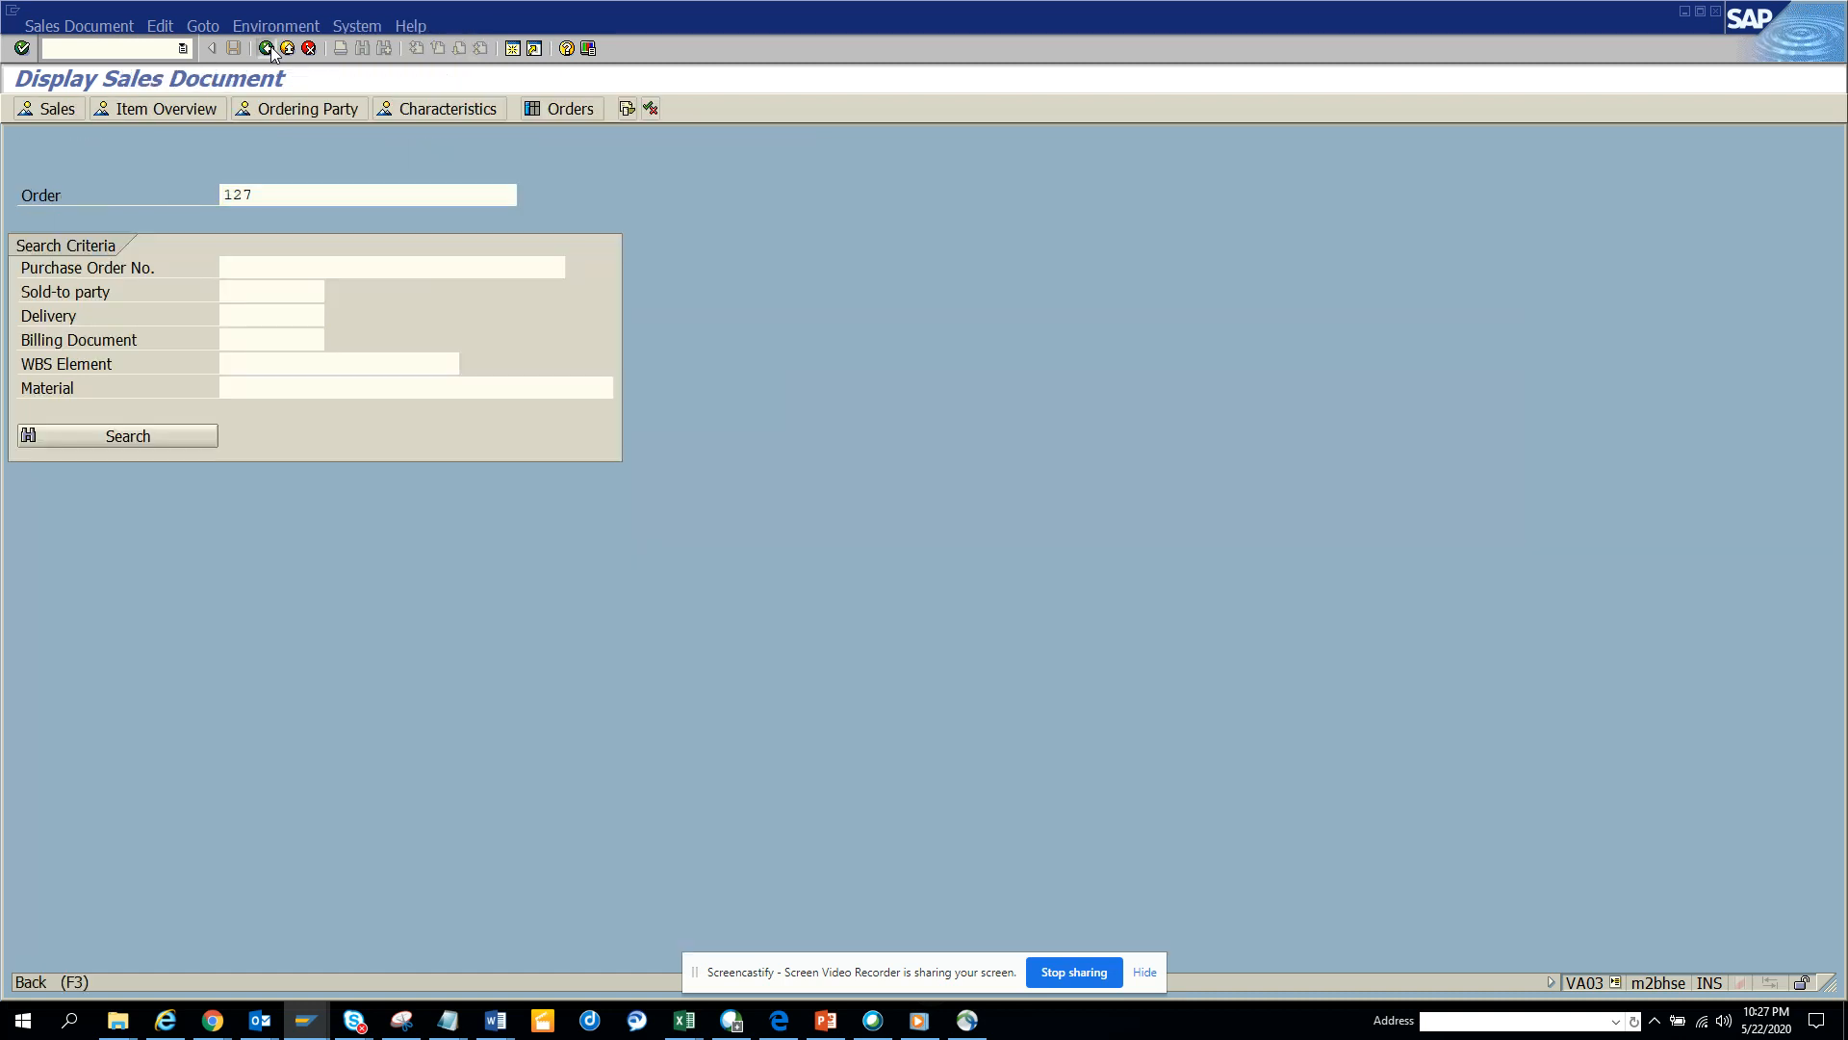
- Leave the VA03 display of order 127 back to the SAP Easy Access menu
{"action": "left_click", "coordinate": [266, 48]}
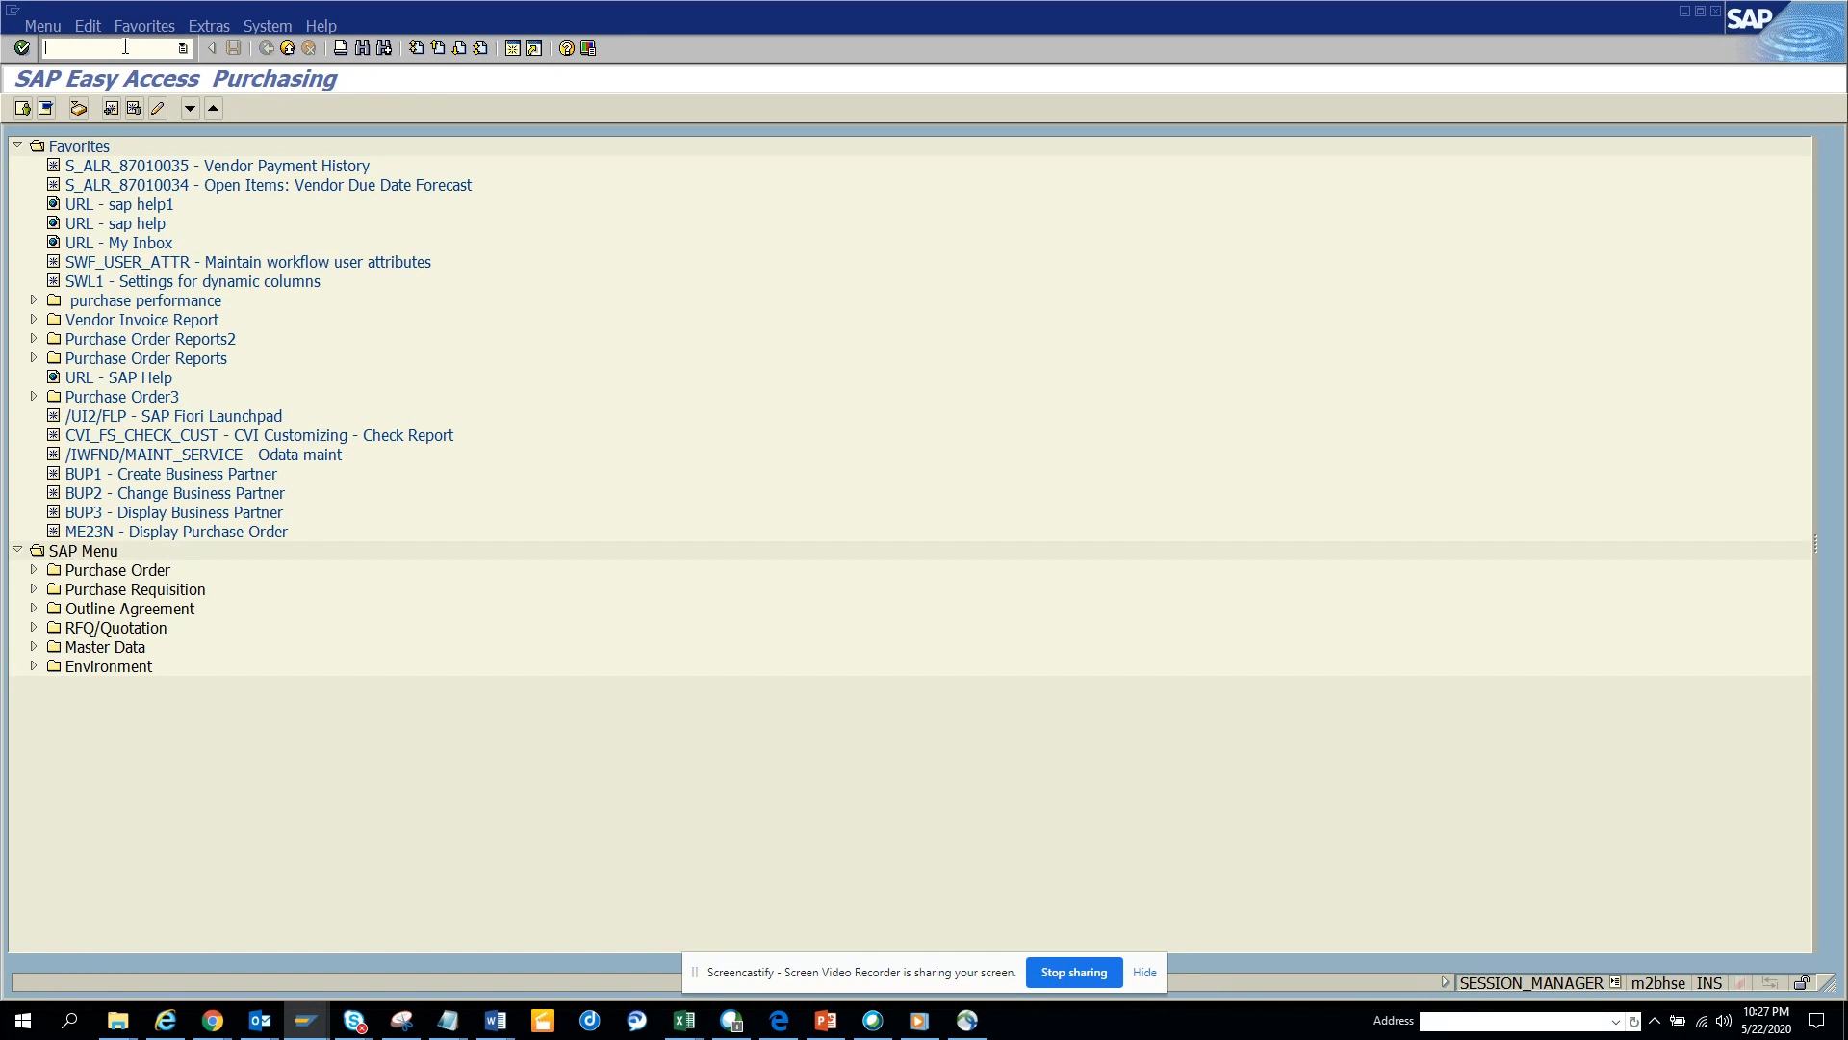
{"action": "type", "text": "/nva03"}
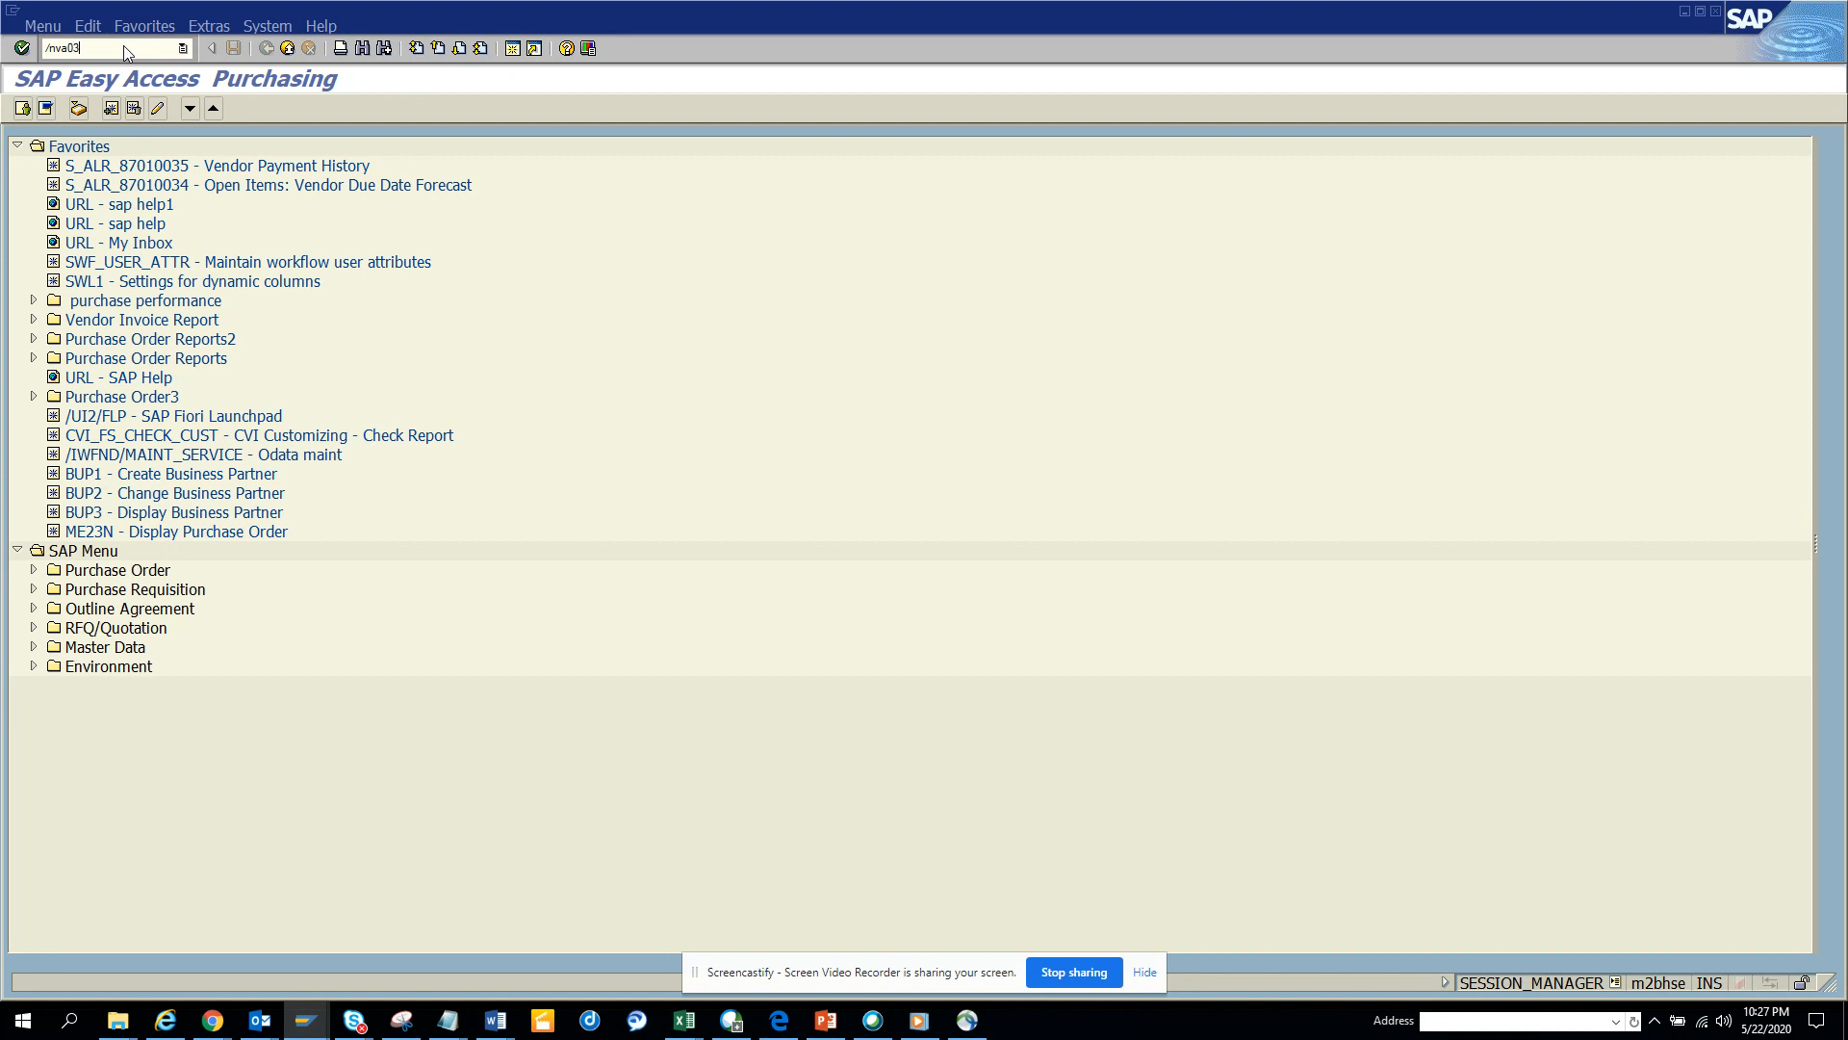
{"action": "key", "text": "Enter"}
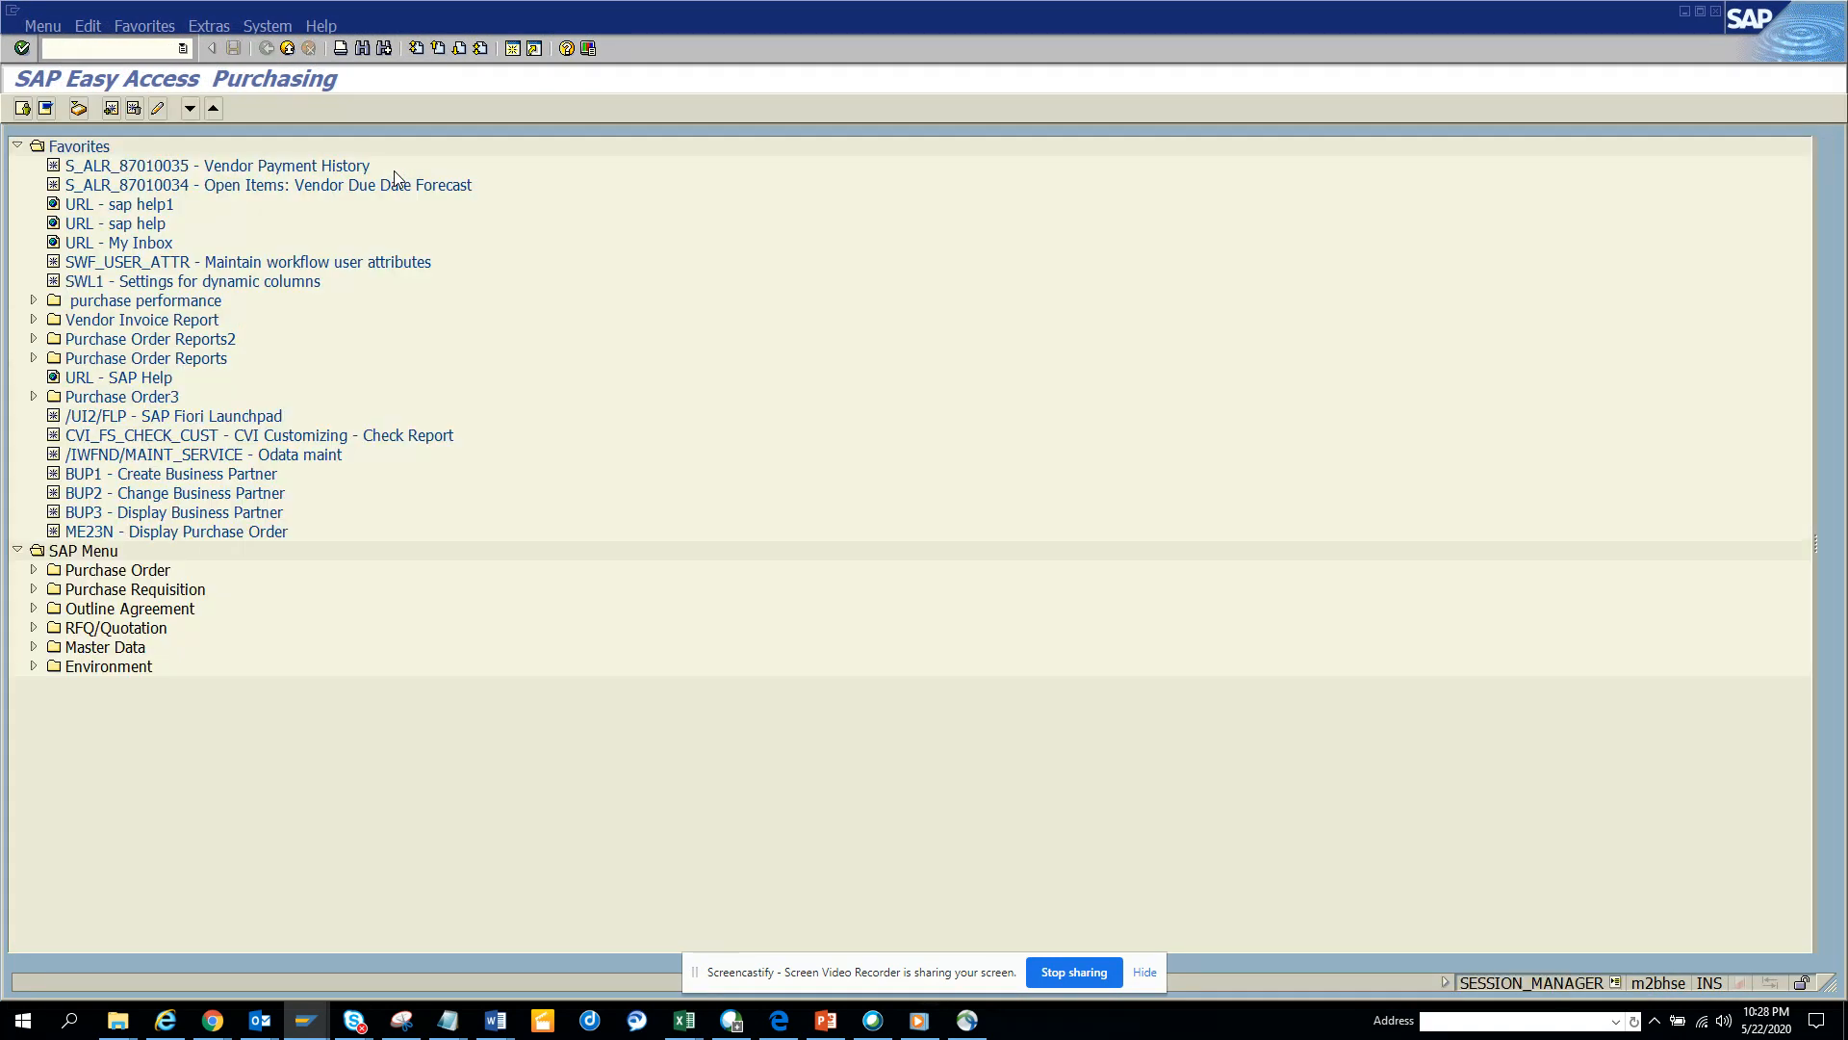
- Run SU3 to reach Maintain User Profile for user STUDENT011
{"action": "type", "text": "/nme23n"}
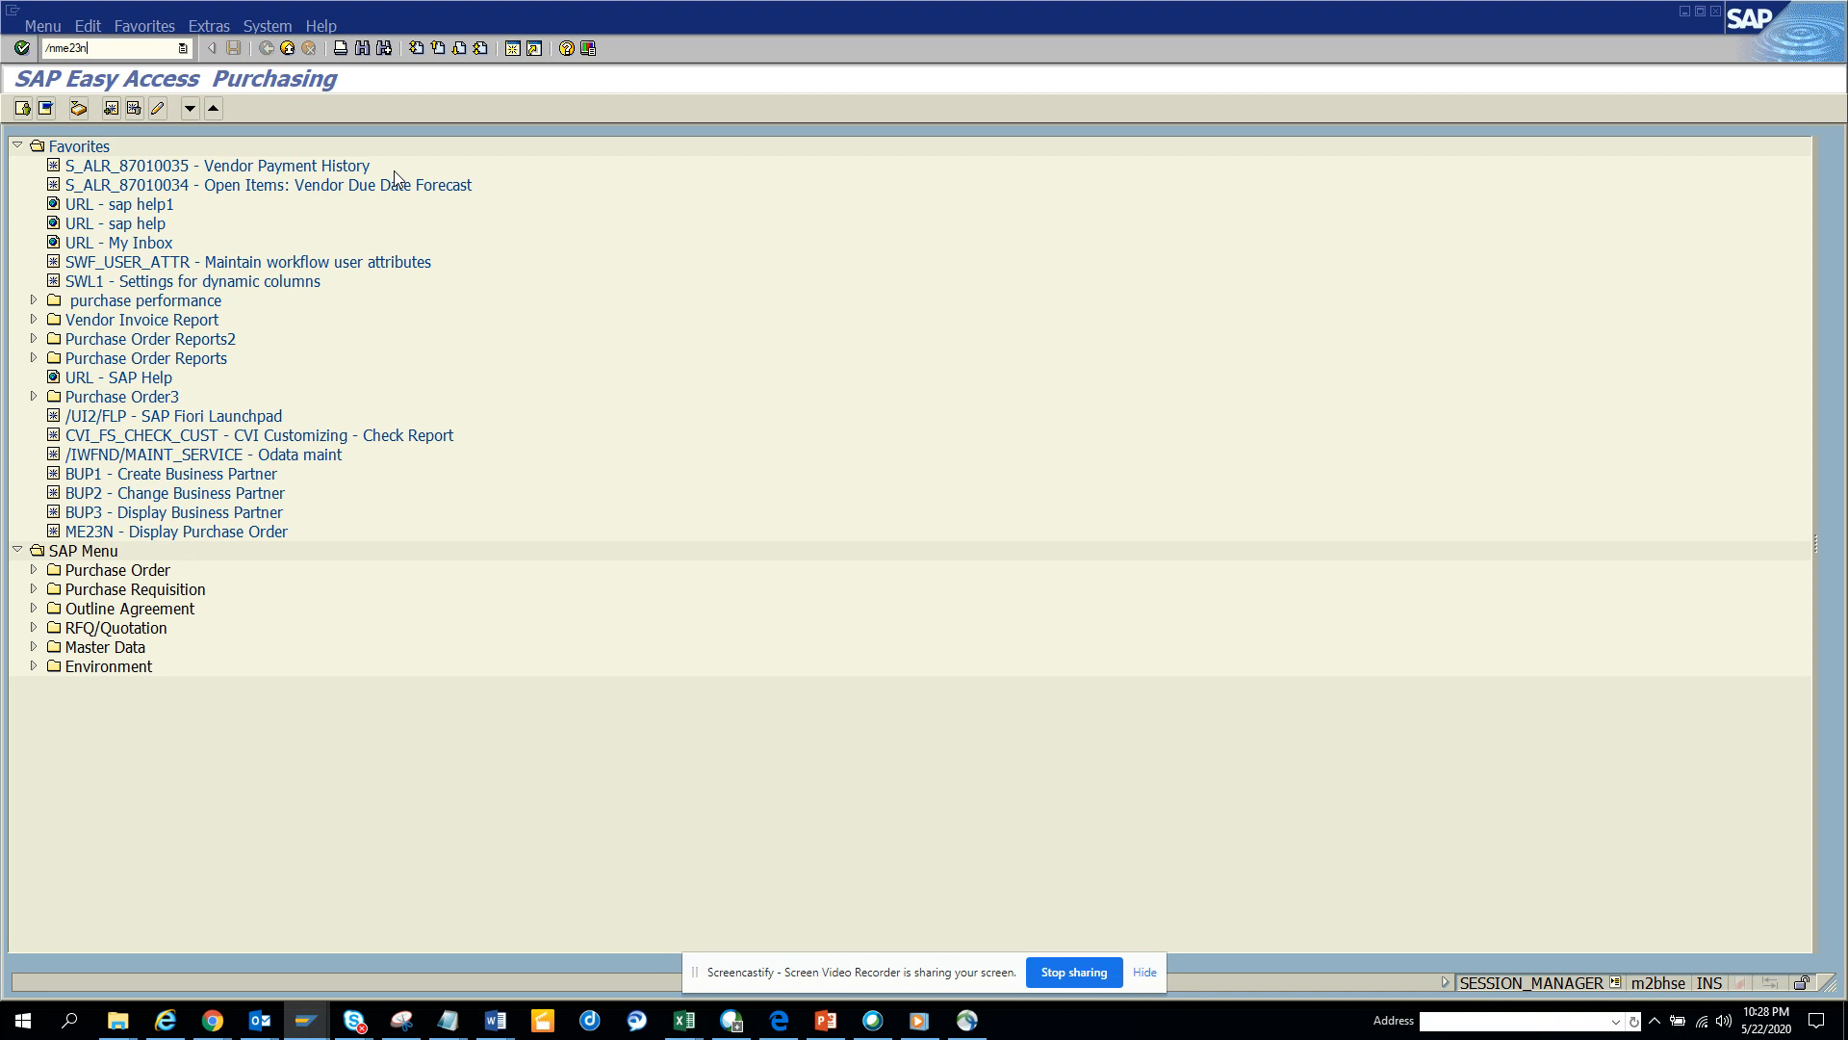
{"action": "key", "text": "Enter"}
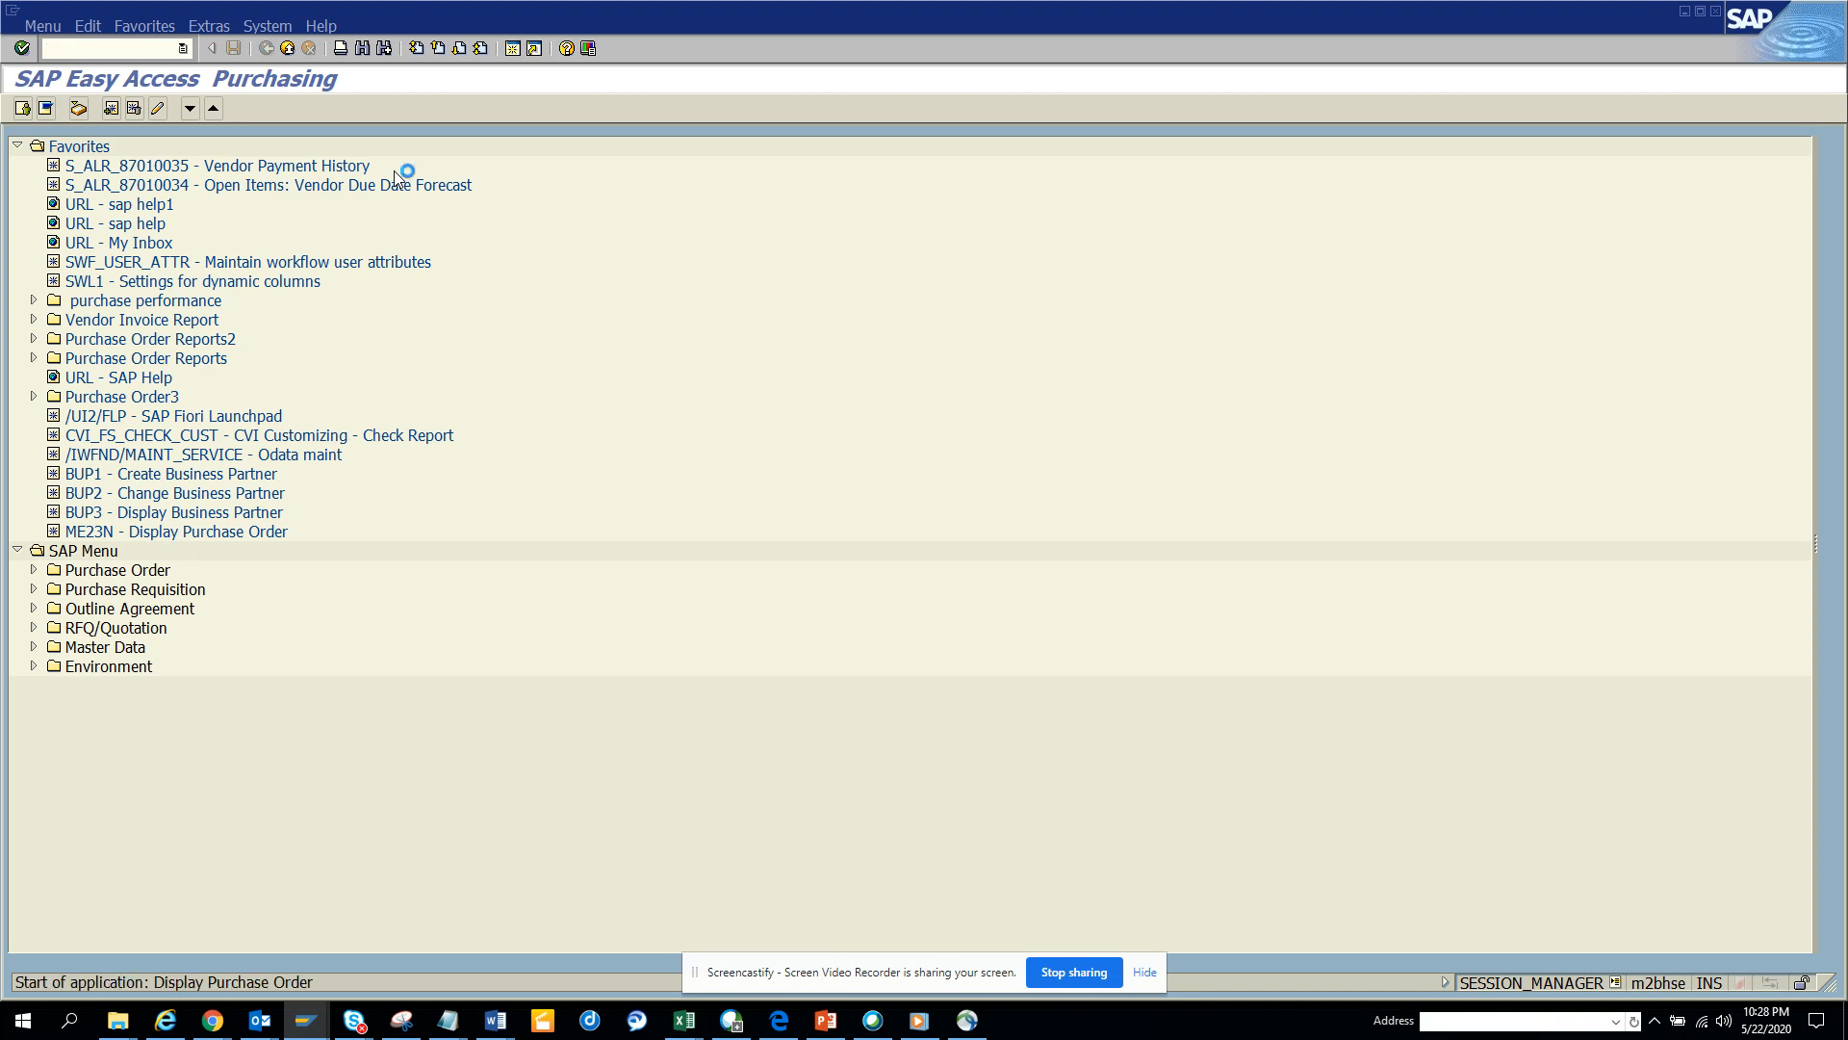
{"action": "double_click", "coordinate": [177, 531]}
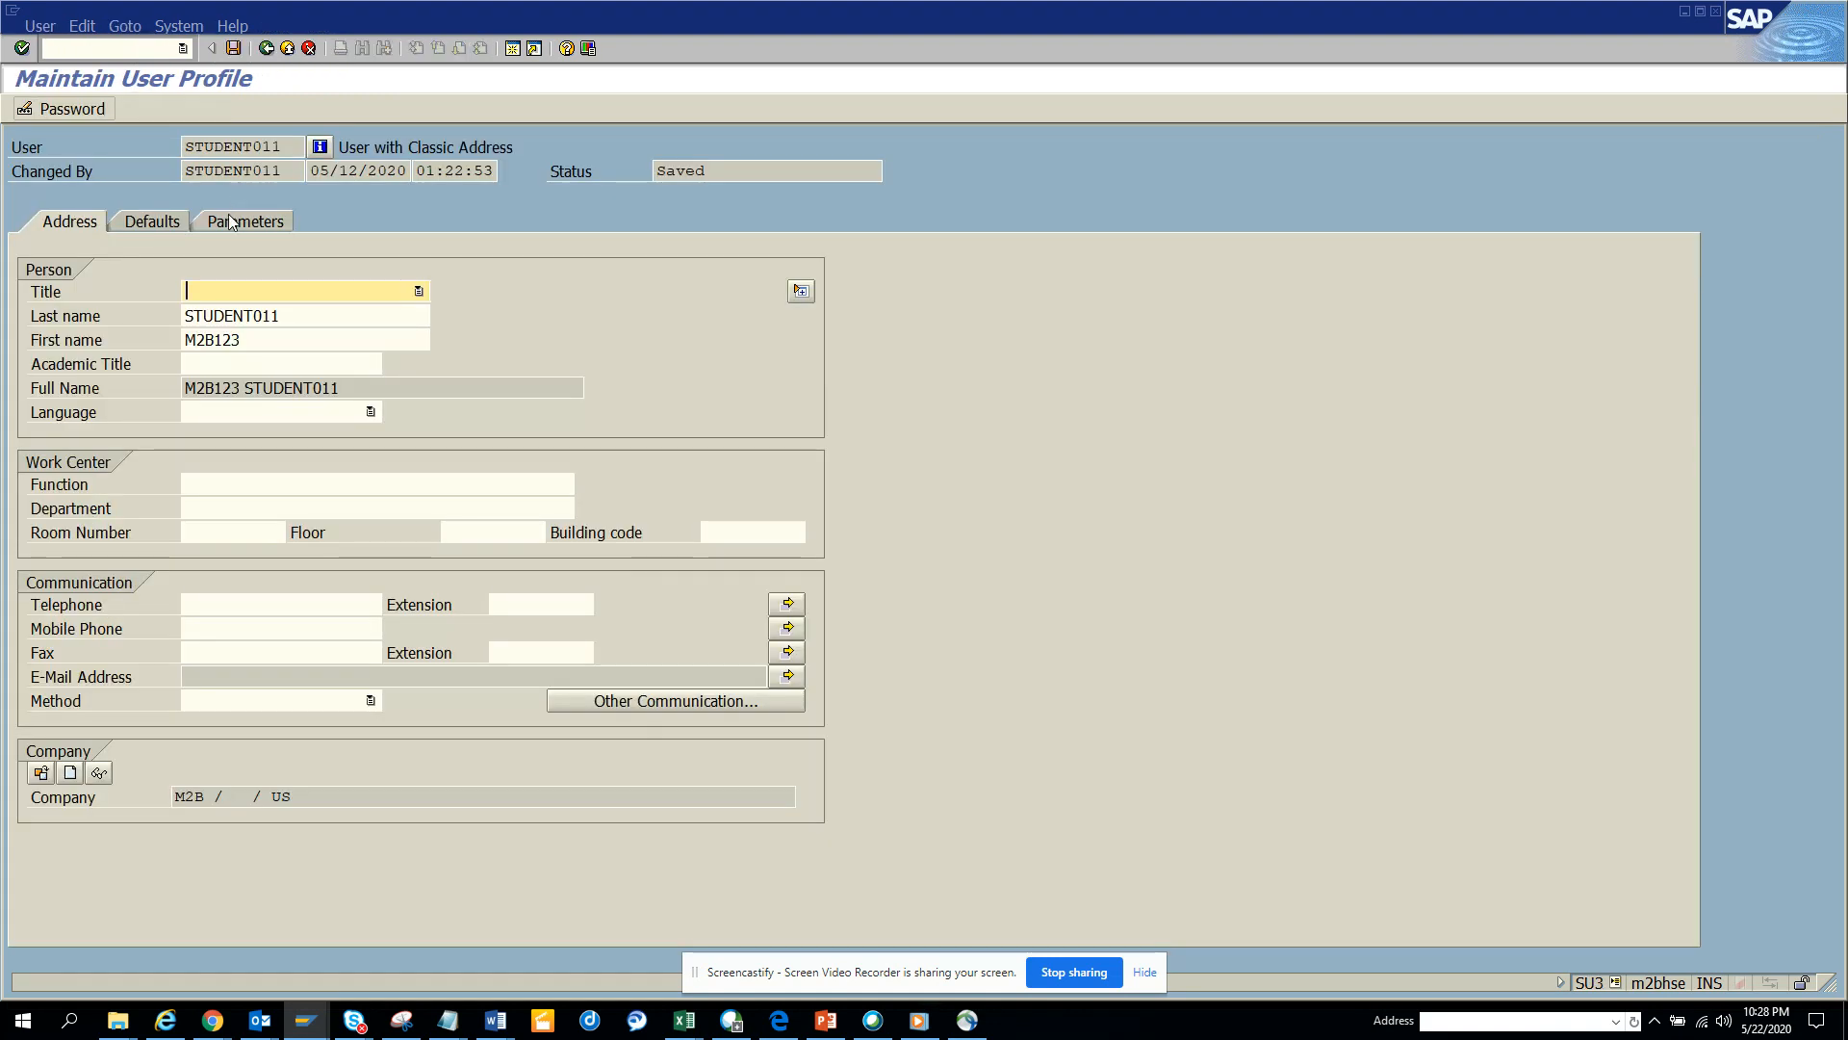
- Show the Parameters list and bring up the Set/Get parameter ID search
{"action": "left_click", "coordinate": [245, 221]}
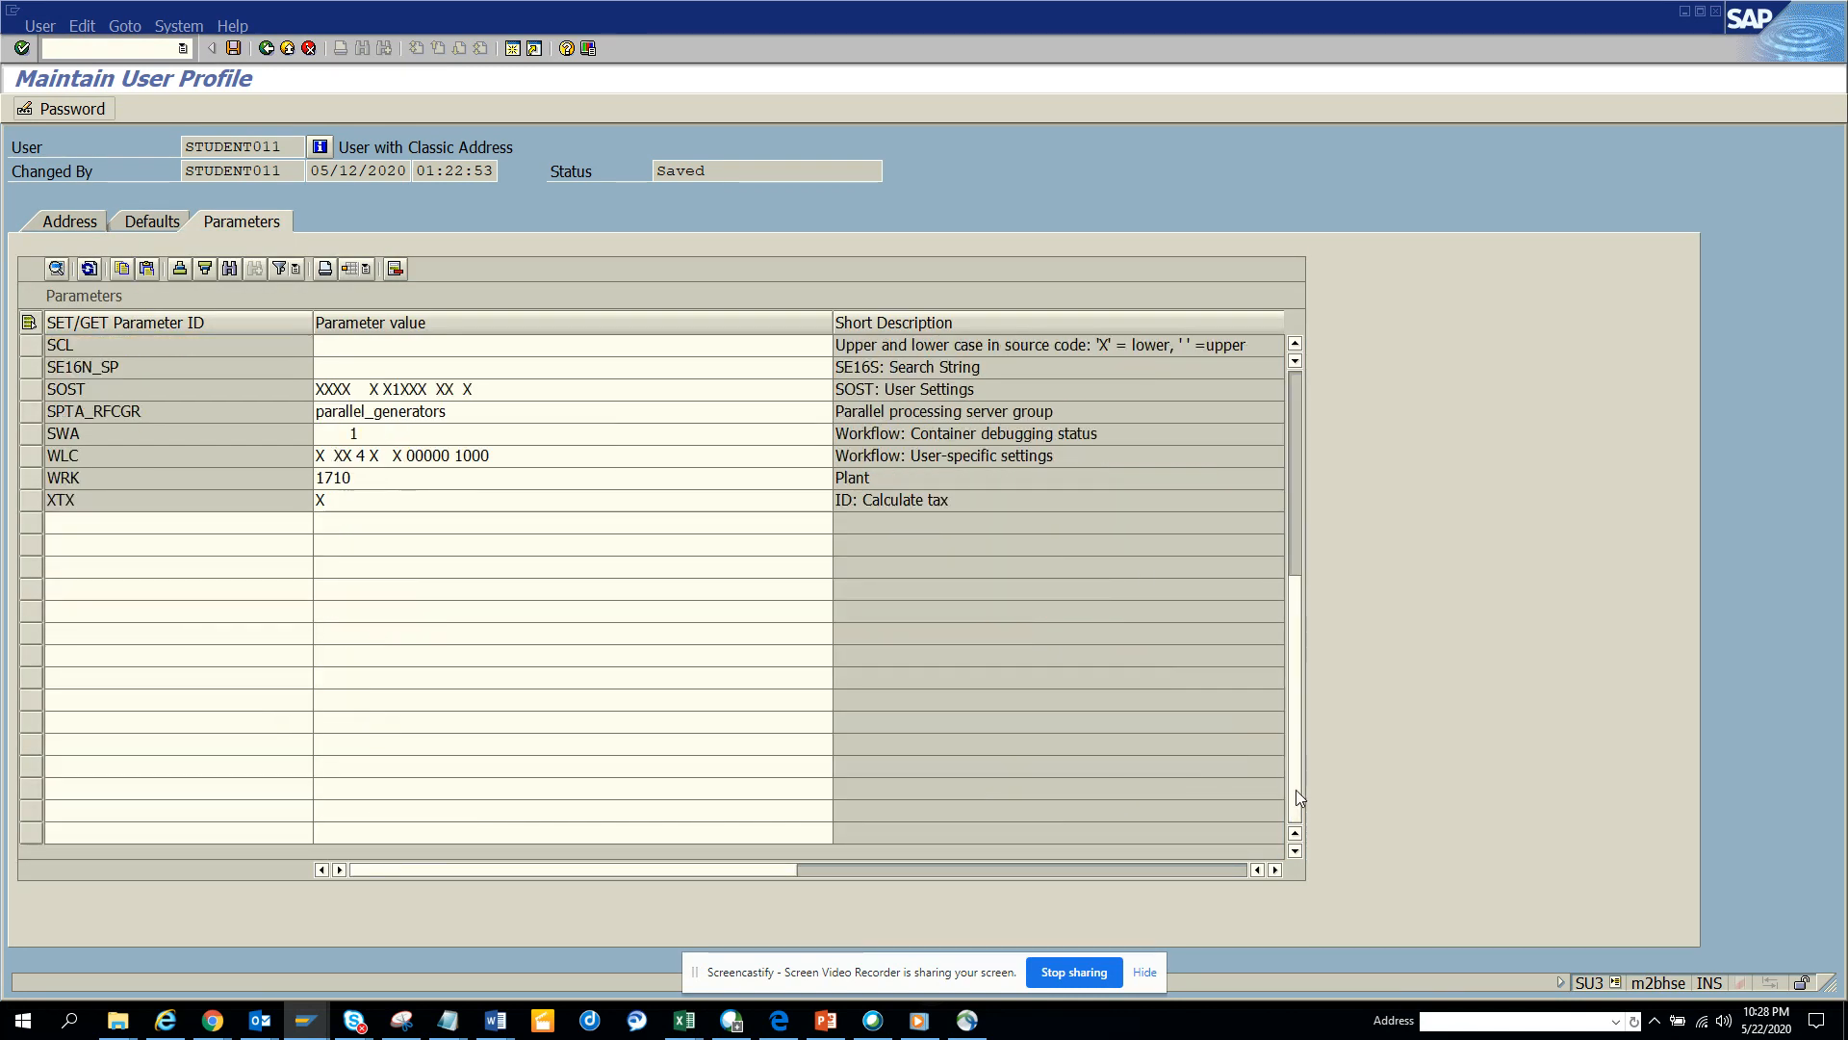
{"action": "left_click", "coordinate": [177, 521]}
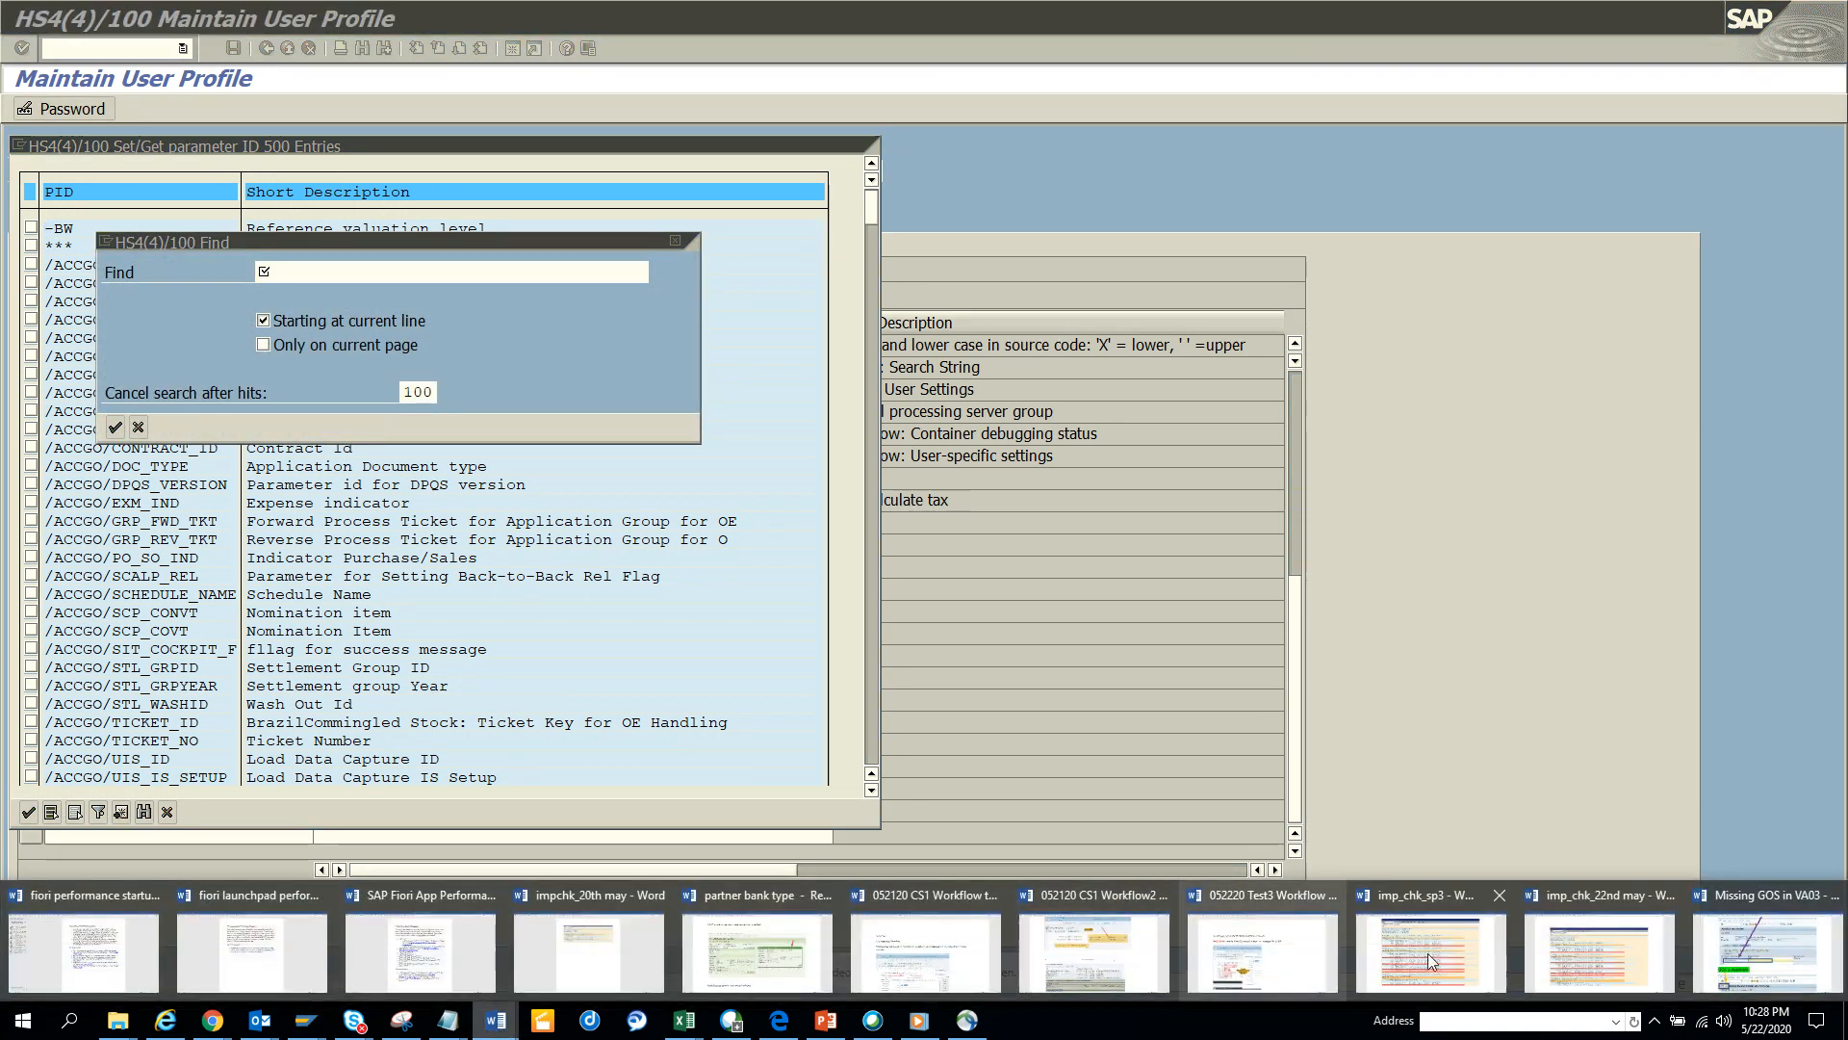
- Check the reference notes, drop the search and start an empty Parameter ID row with 'sd'
{"action": "left_click", "coordinate": [1748, 895]}
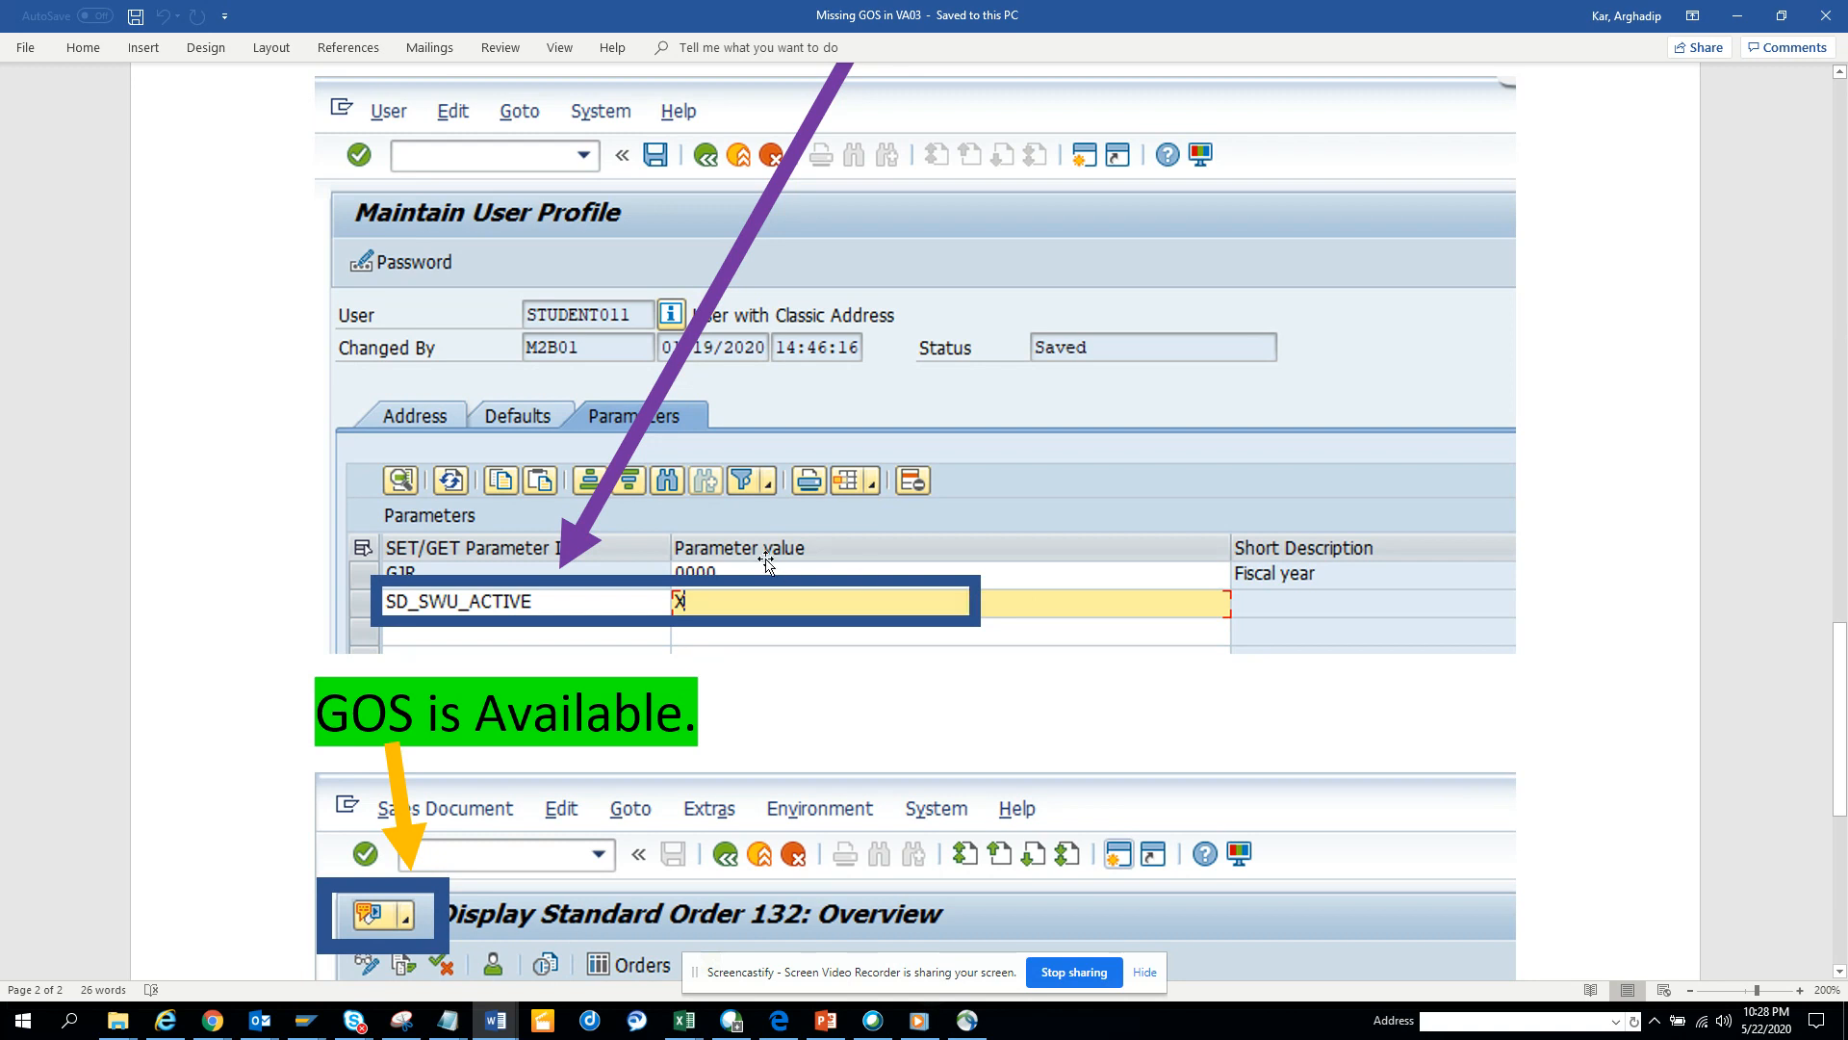
{"action": "mouse_move", "coordinate": [568, 616]}
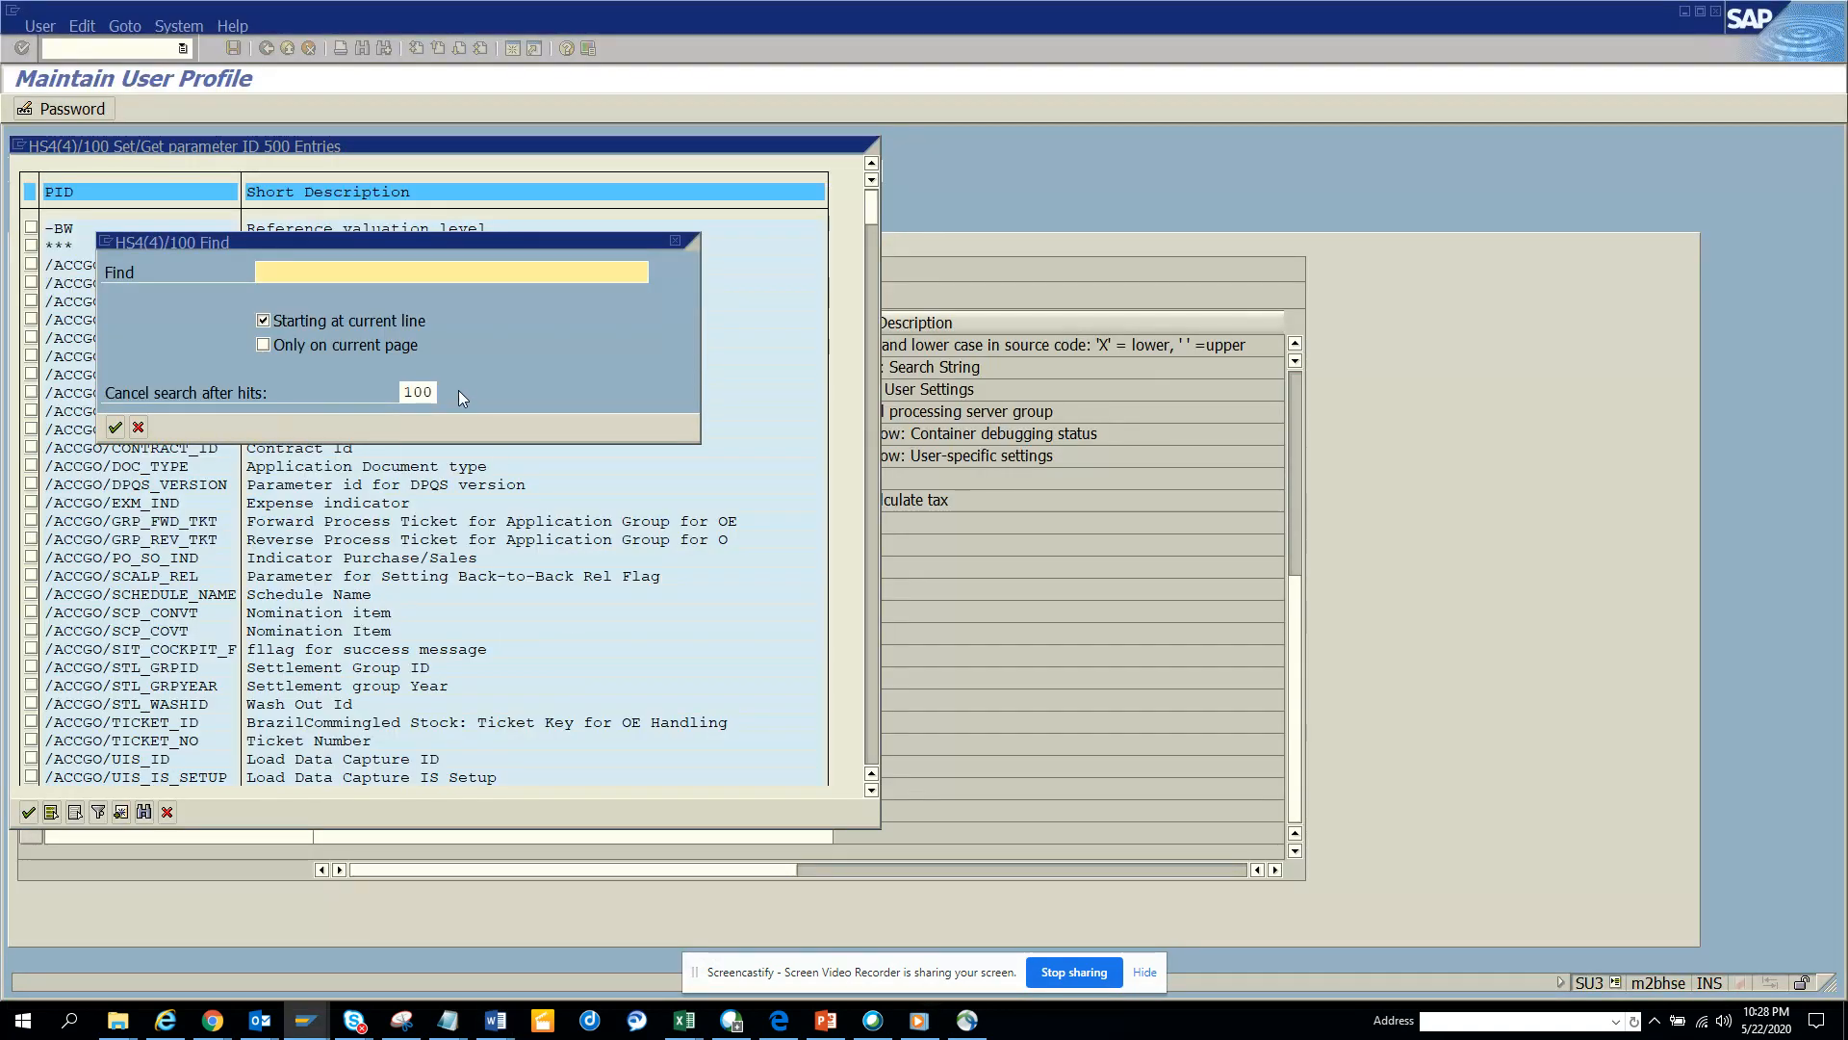
{"action": "type", "text": "sd"}
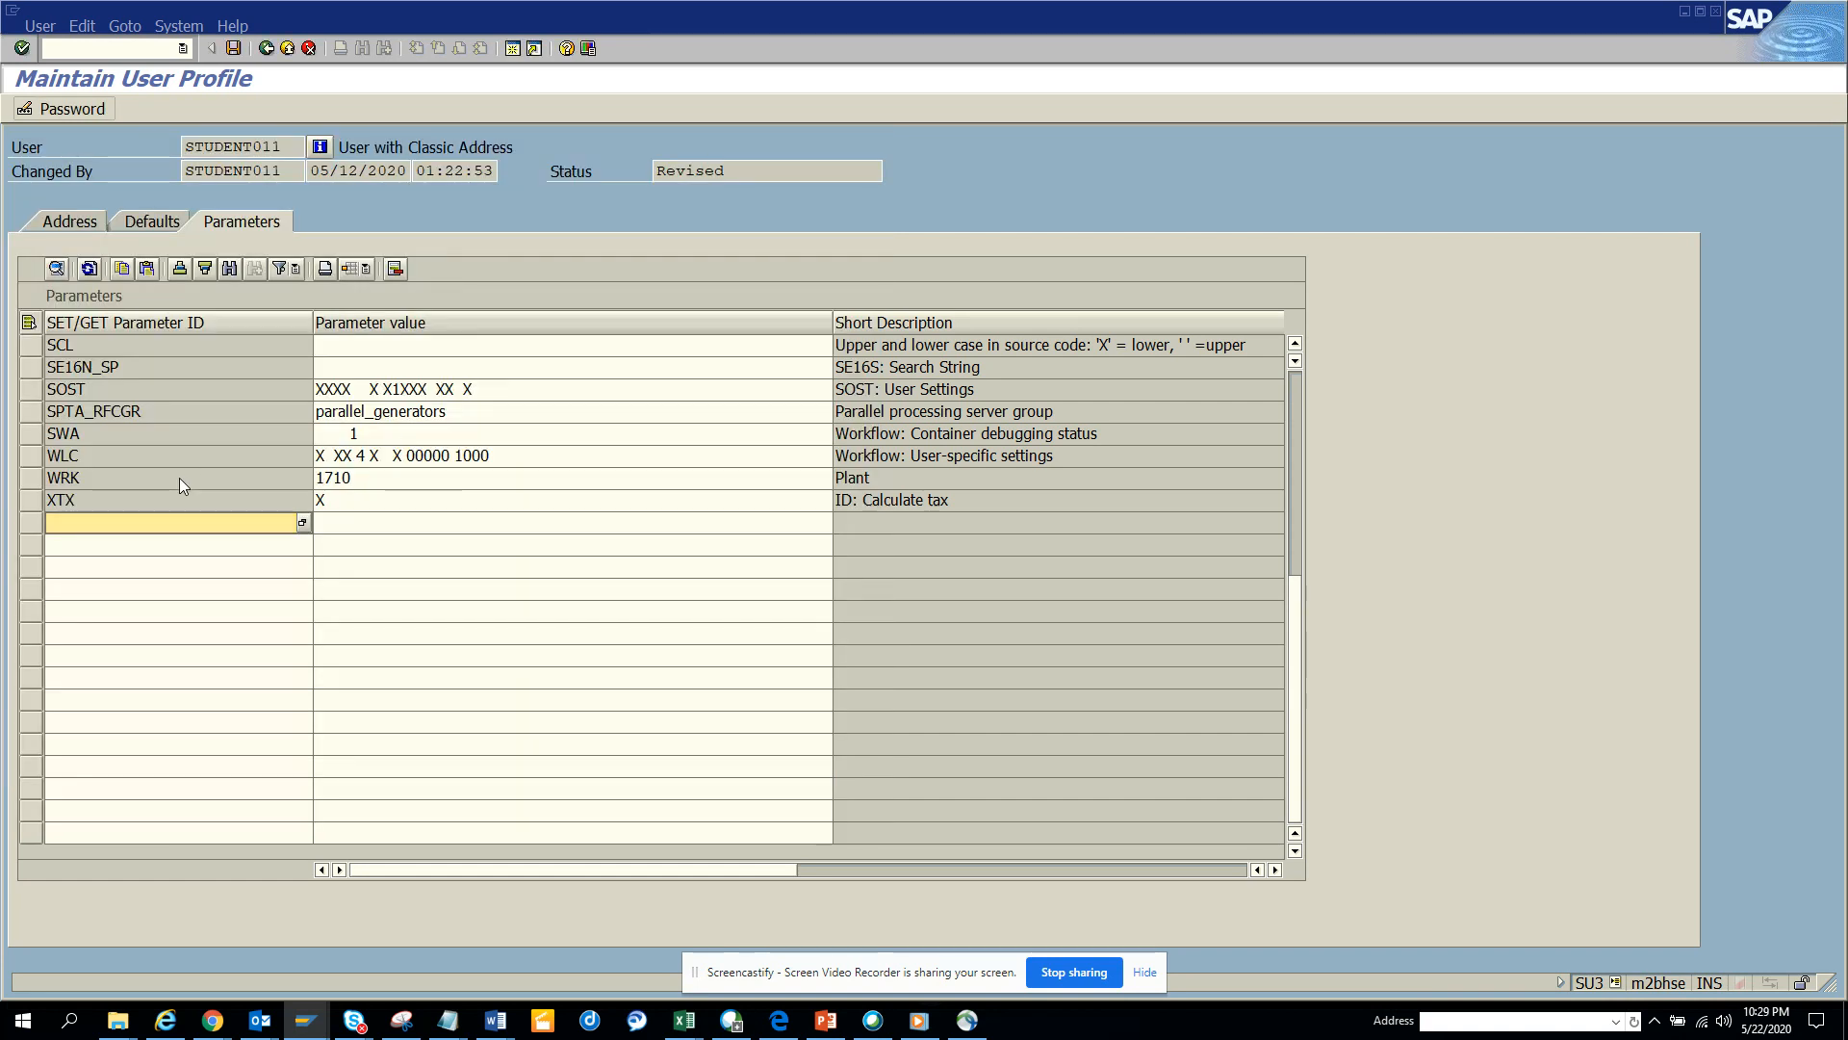
- Enter parameter SD_SWU_ACTIVE with value X and save the profile
{"action": "type", "text": "sd_swu_"}
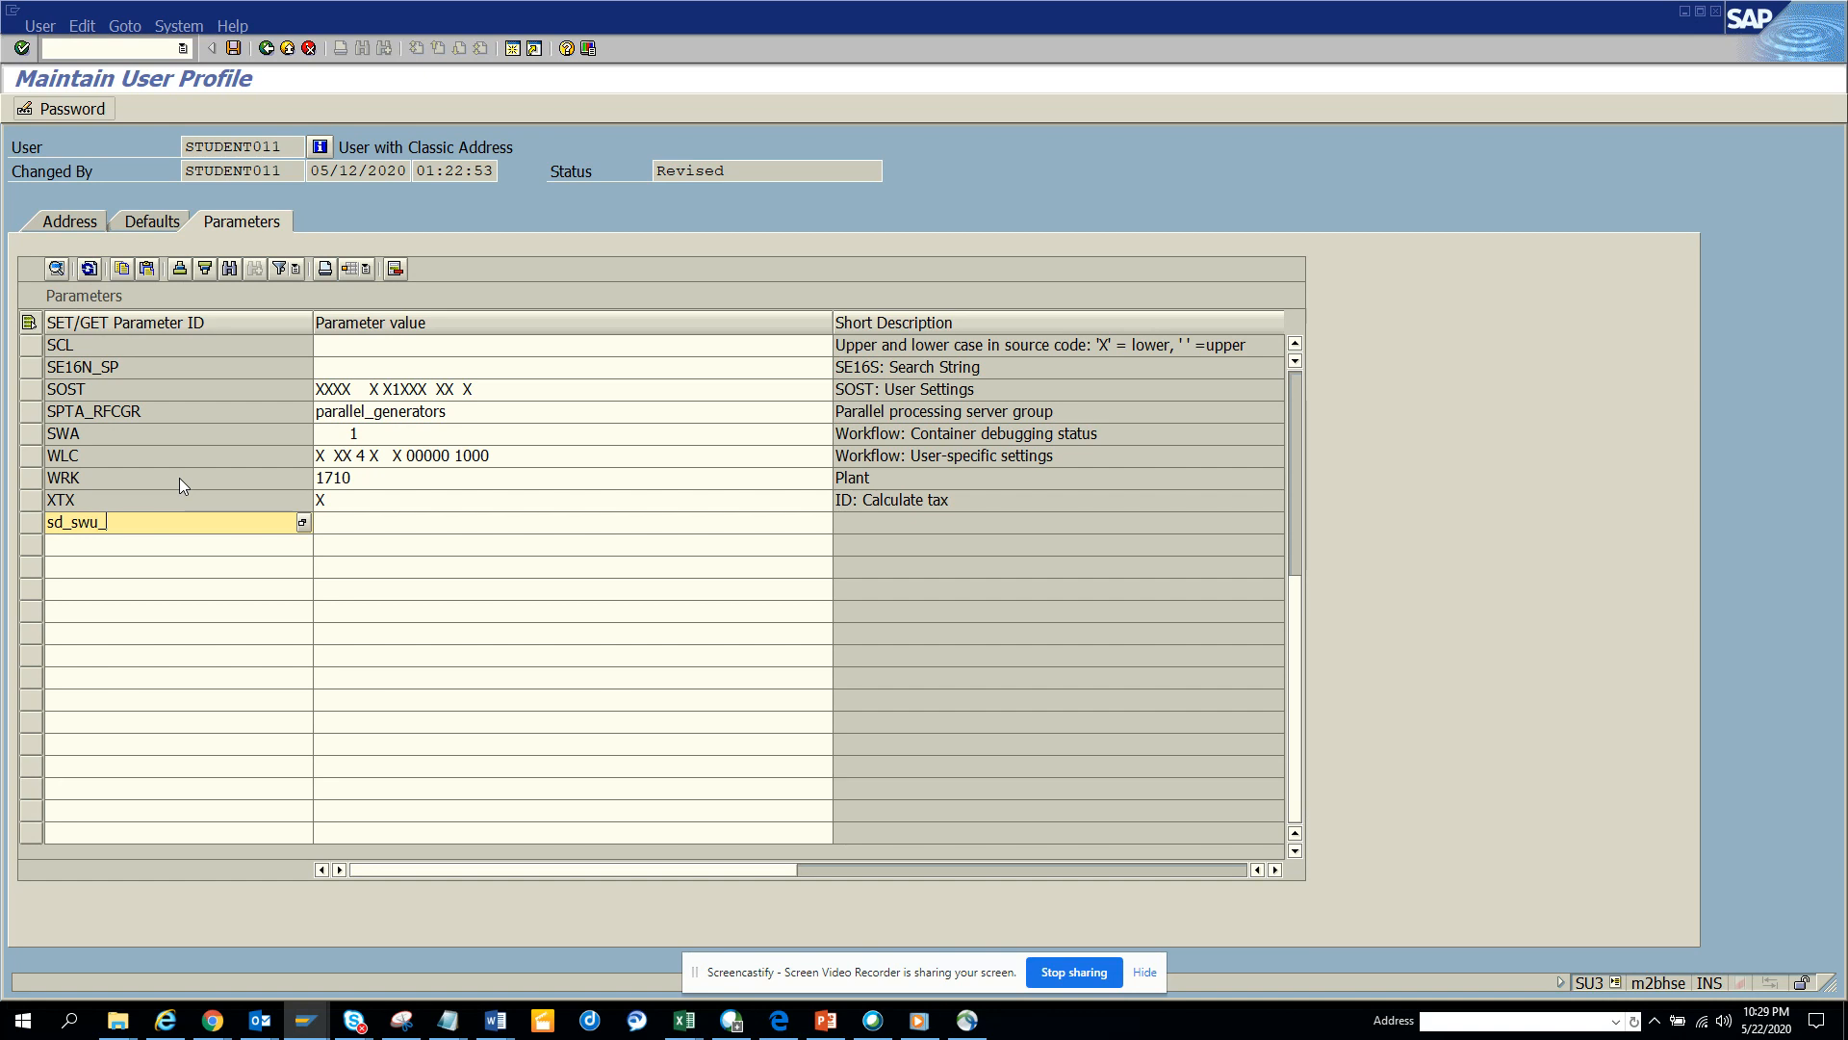
{"action": "type", "text": "active"}
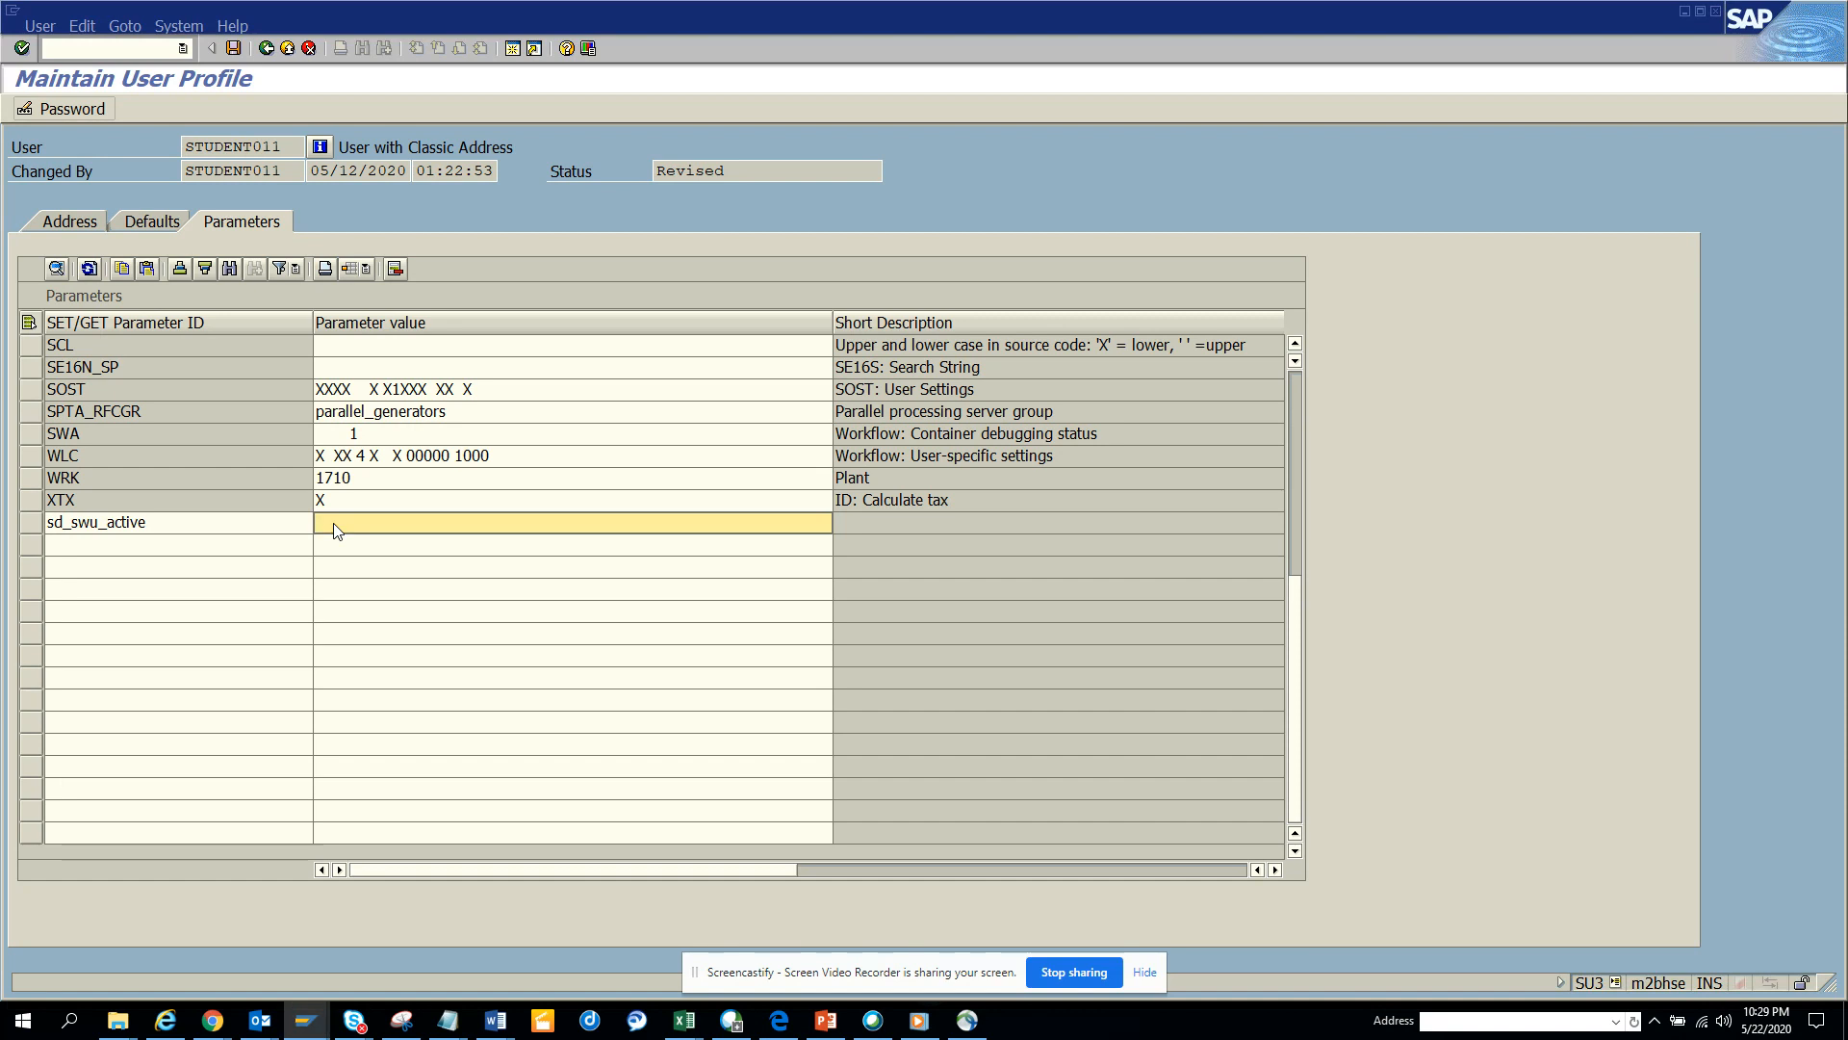
{"action": "type", "text": "X"}
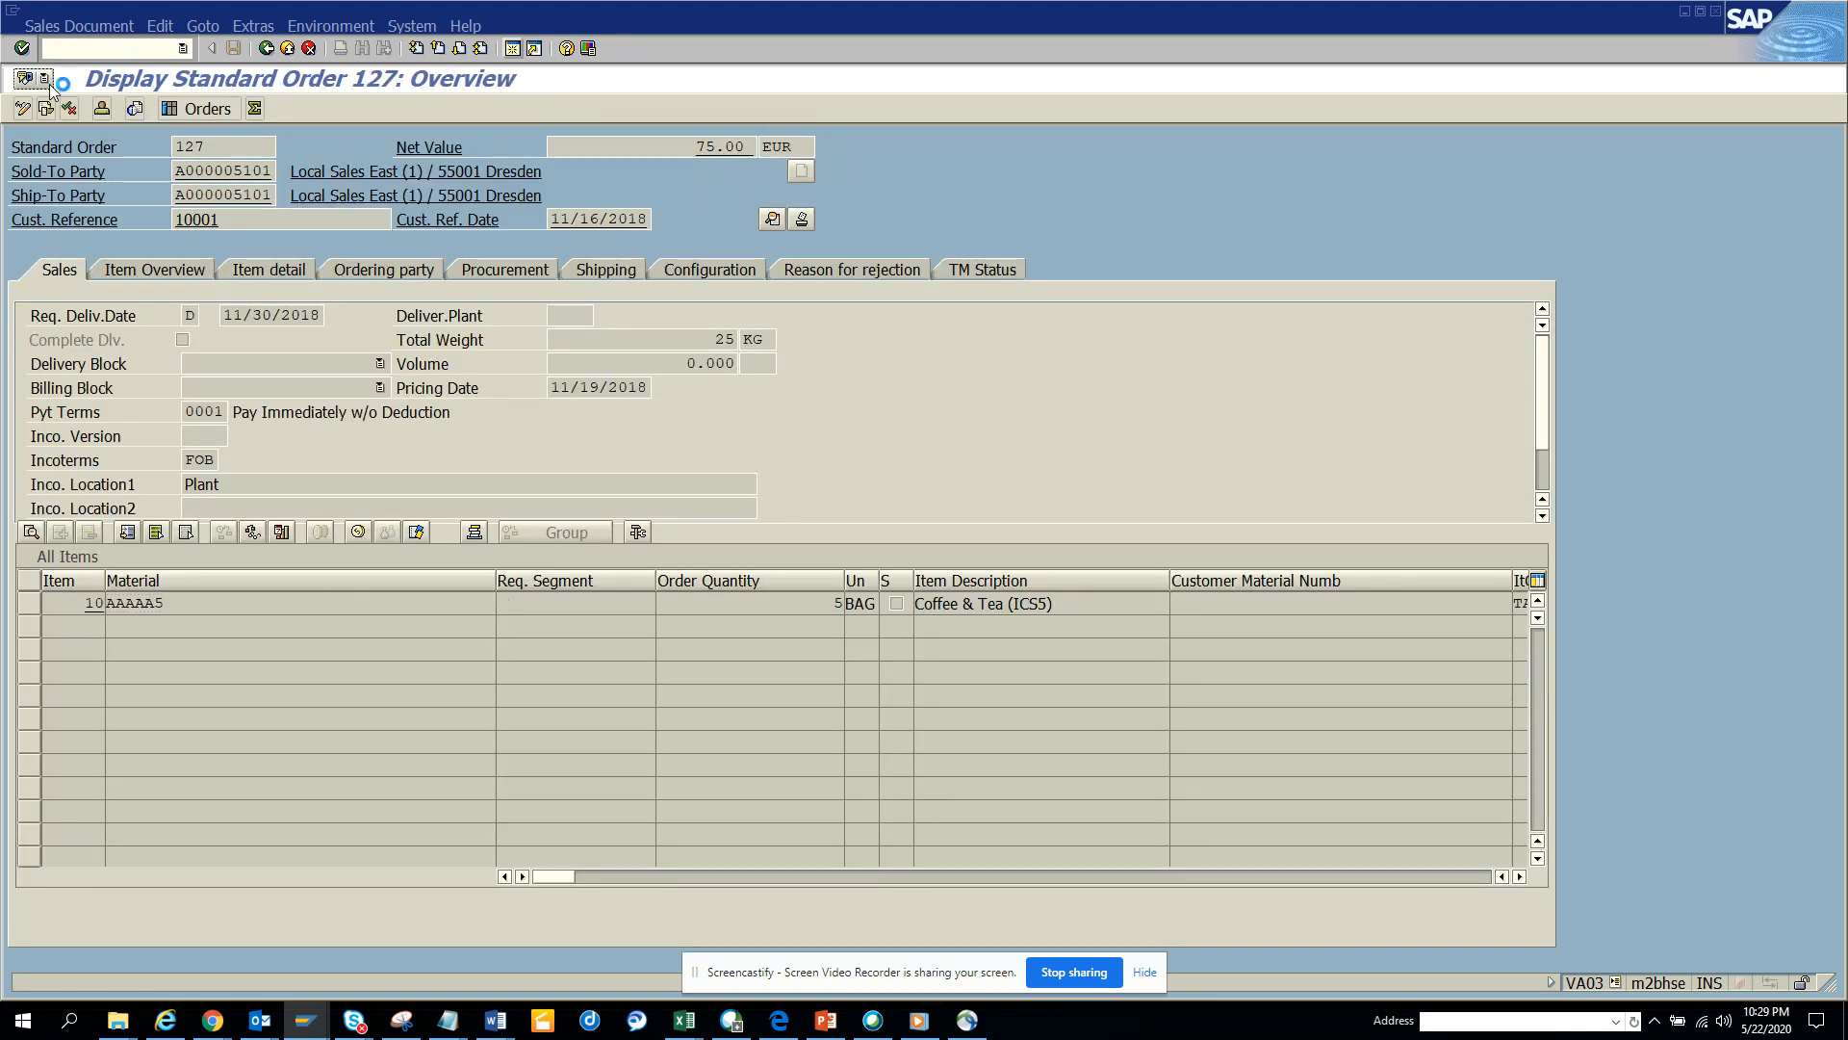
- Bring up the Services for Object menu on Standard Order 127
{"action": "left_click", "coordinate": [21, 79]}
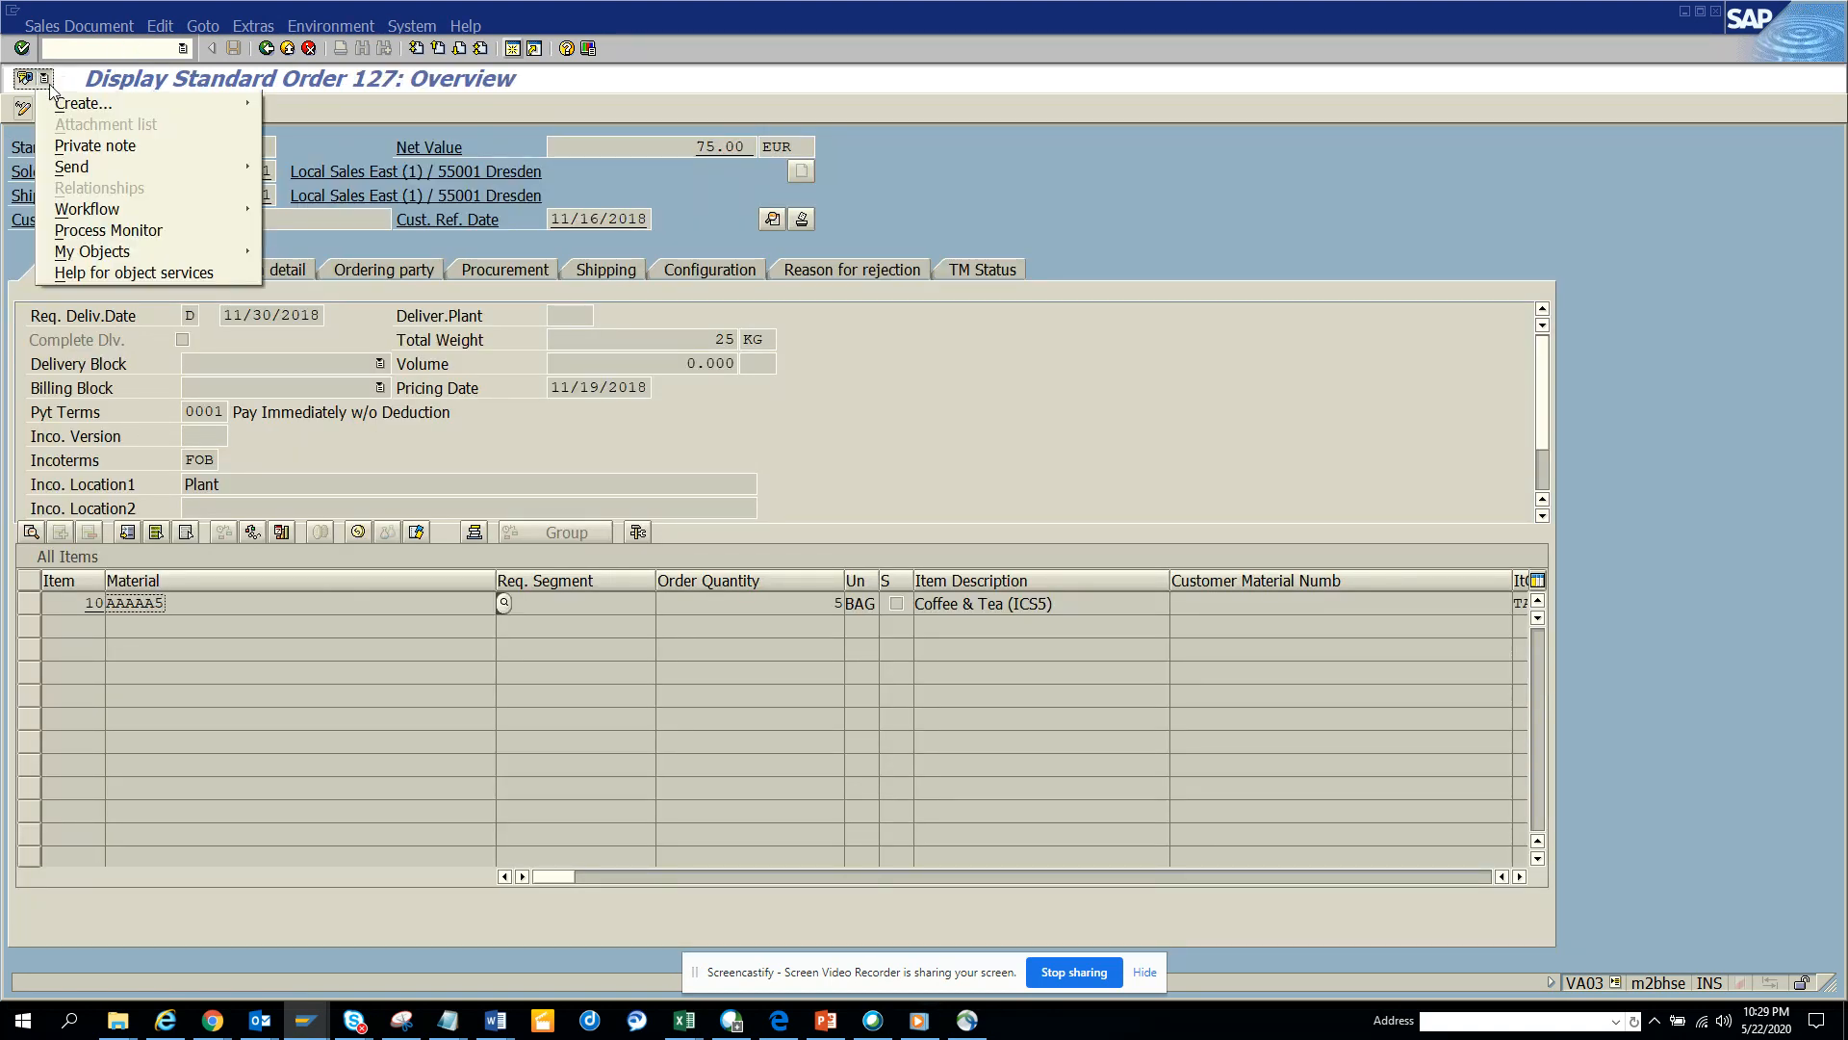